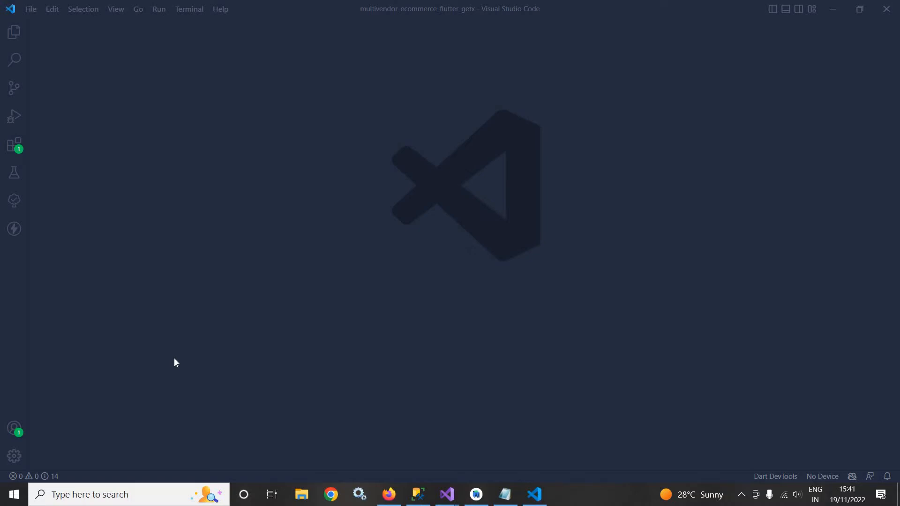
pyautogui.moveTo(176, 358)
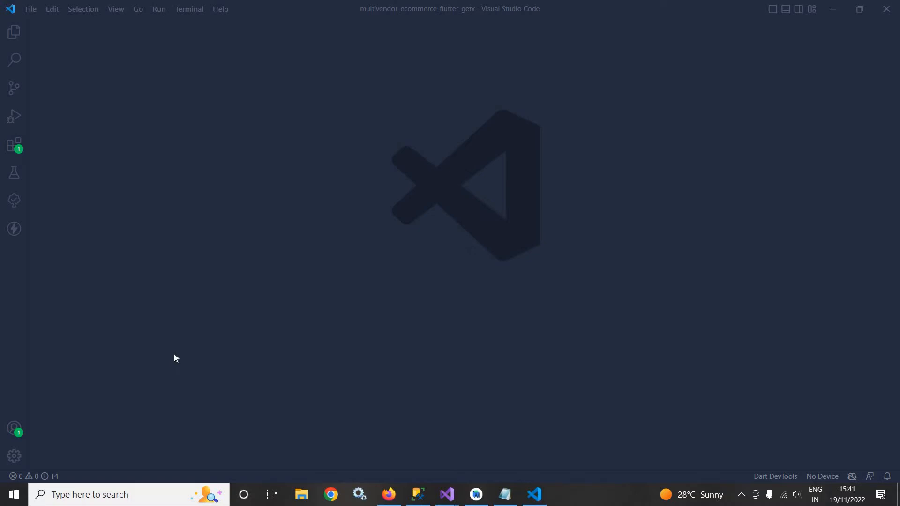
pyautogui.moveTo(177, 297)
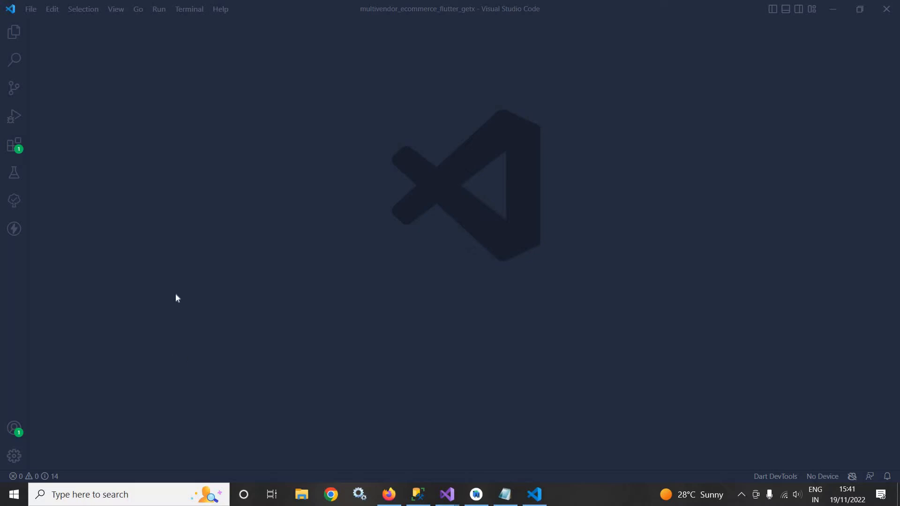
pyautogui.moveTo(251, 258)
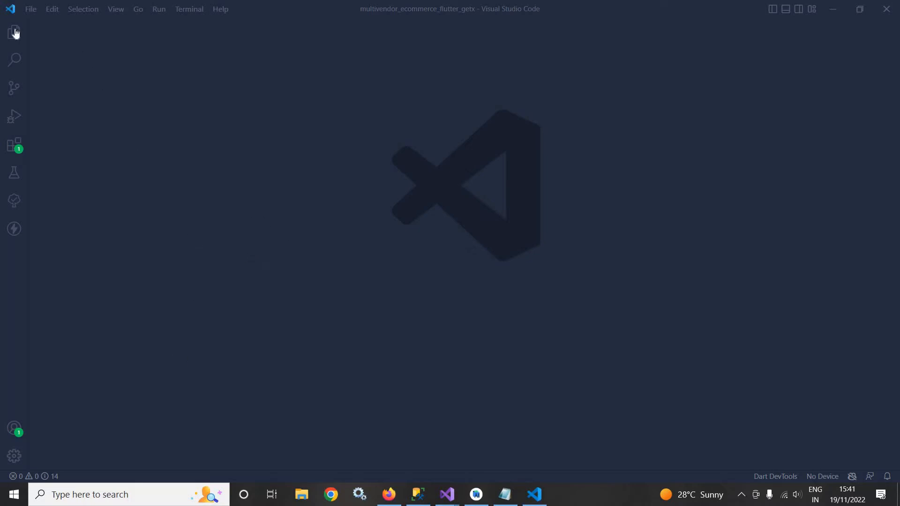
# Step: Show the Explorer and expand lib/app/core/utils to reveal full_screen_dialog_loader.dart
pyautogui.click(14, 32)
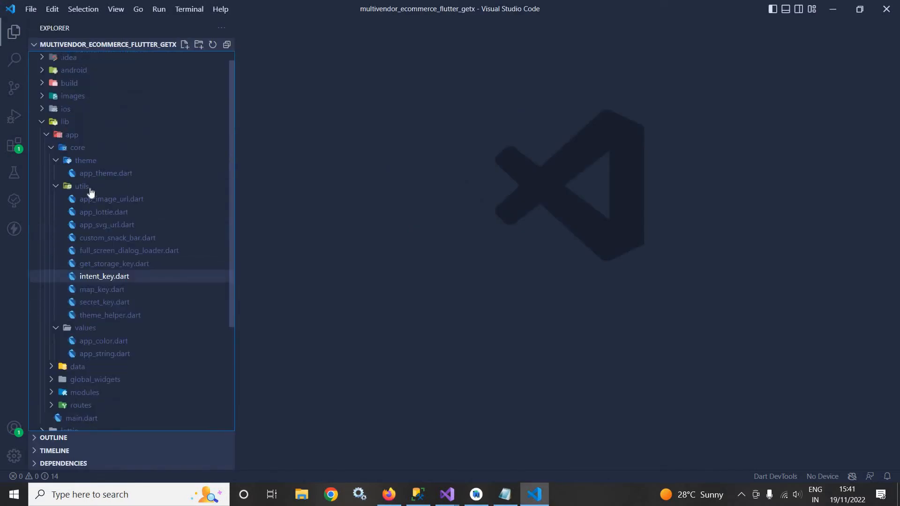
pyautogui.click(106, 225)
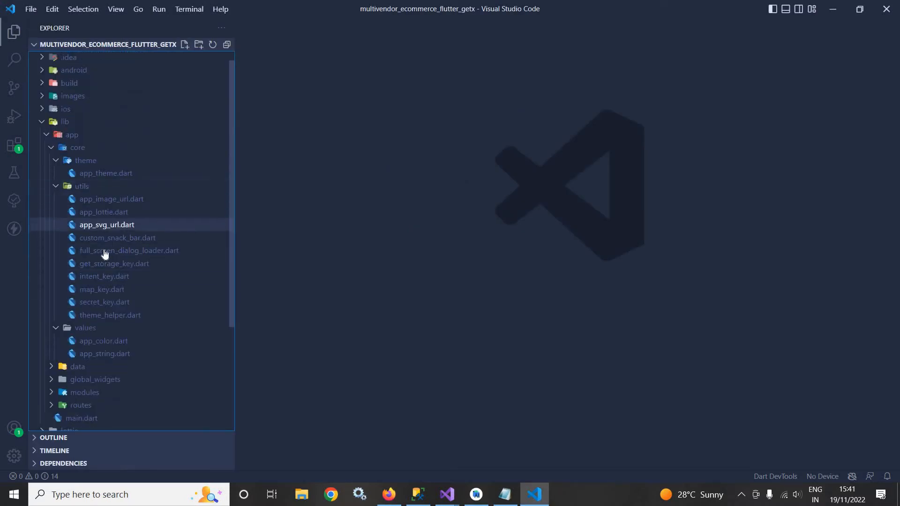
pyautogui.click(128, 250)
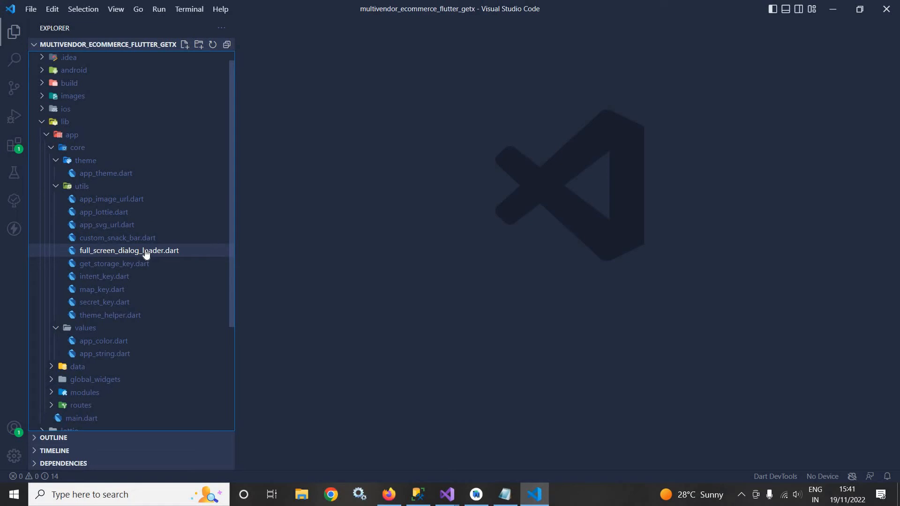
# Step: Open full_screen_dialog_loader.dart and highlight the FullScreenDialogLoader class name
pyautogui.doubleClick(129, 250)
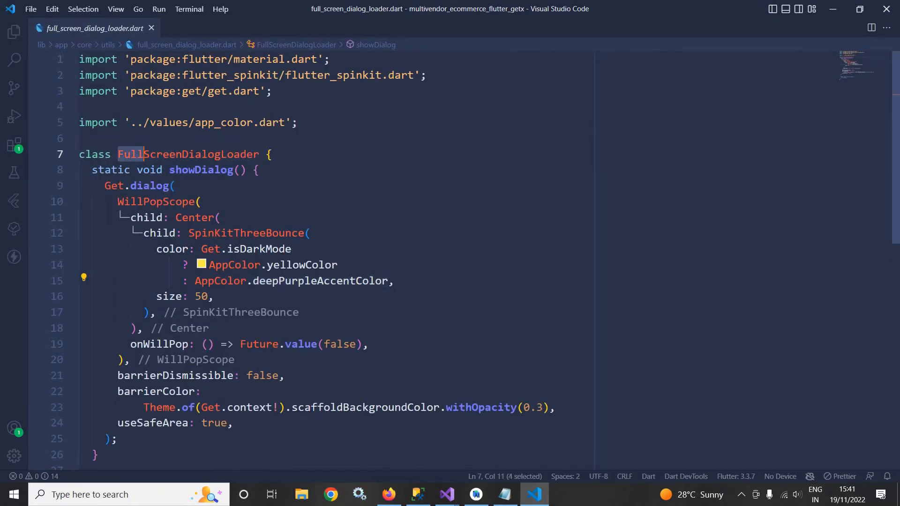
pyautogui.doubleClick(187, 154)
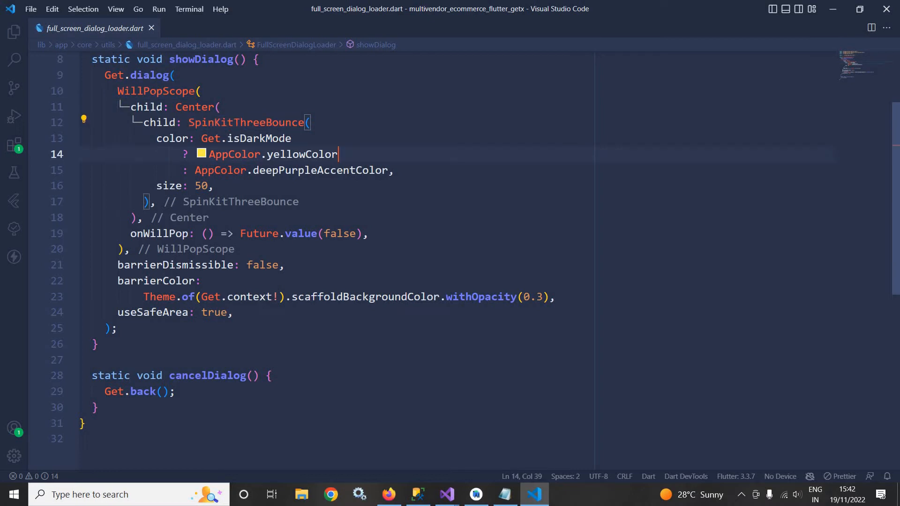
pyautogui.rightClick(95, 28)
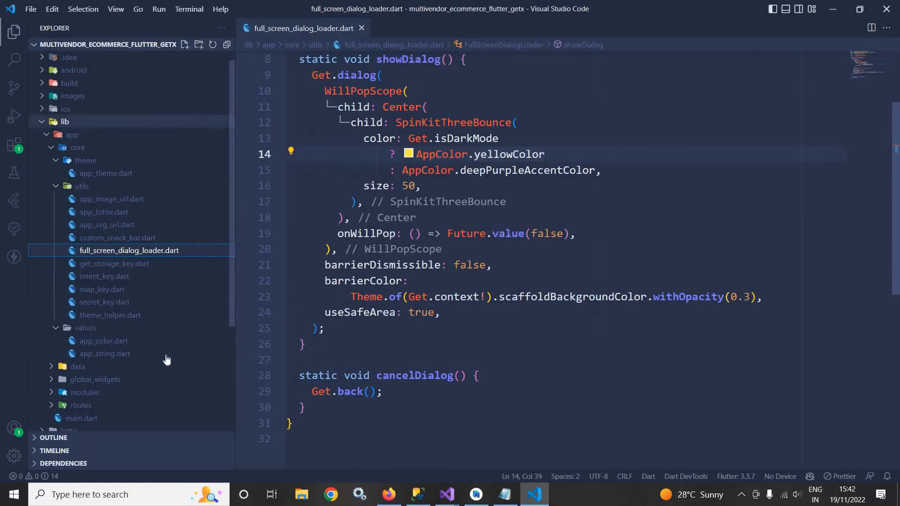
# Step: Check the flutter_spinkit ^5.1.0 entry in pubspec.yaml, then hide the sidebar
pyautogui.scroll(-3)
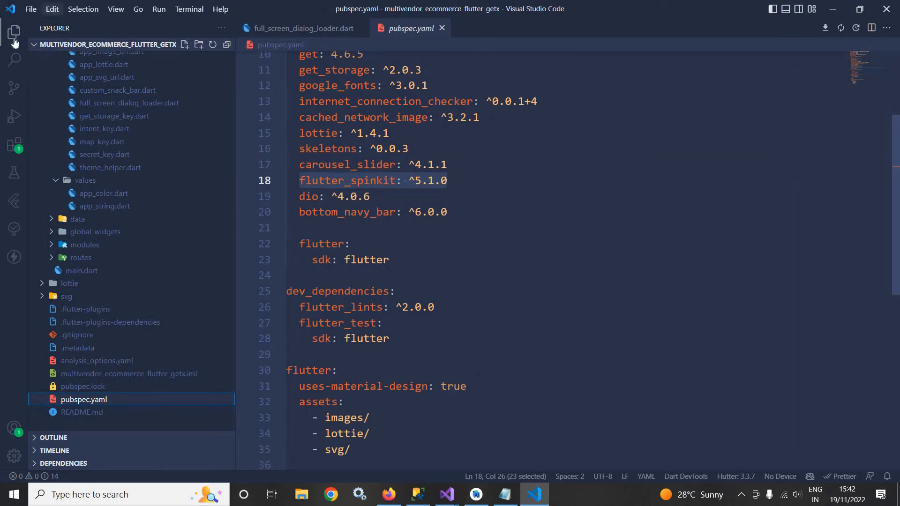
pyautogui.click(304, 28)
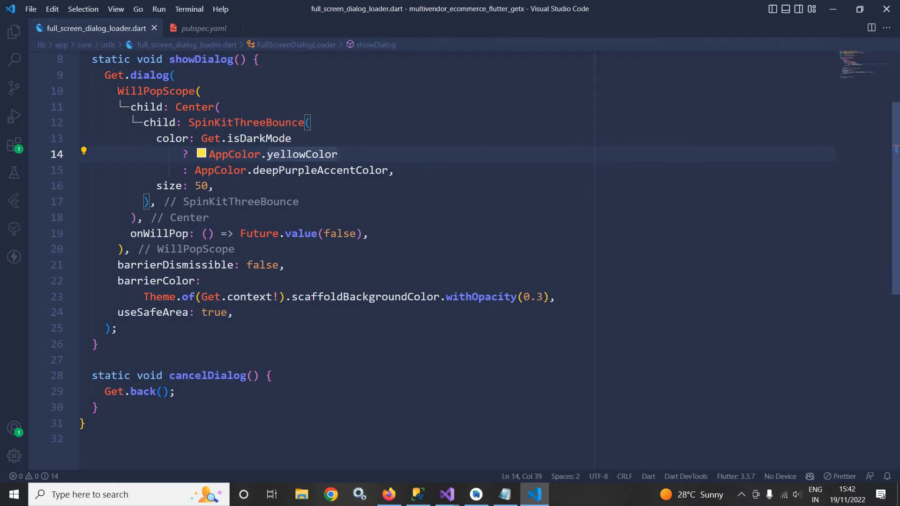
pyautogui.doubleClick(300, 153)
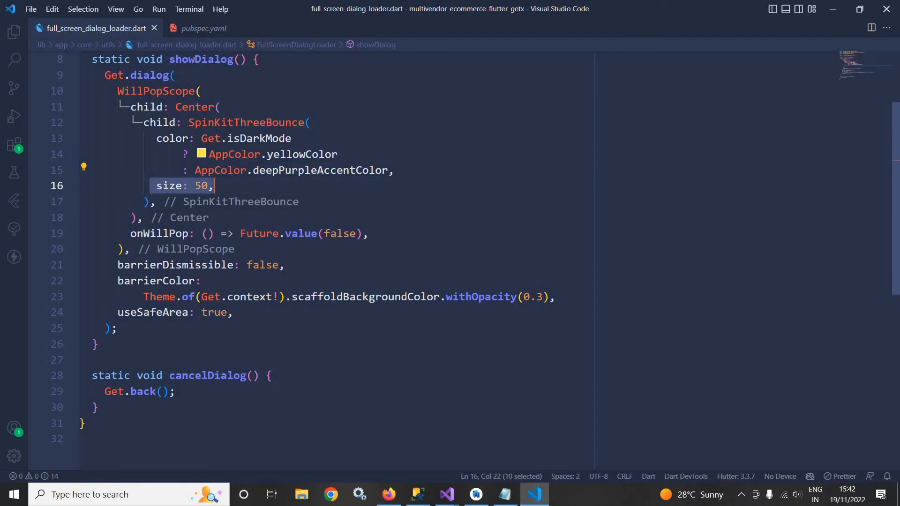
pyautogui.scroll(-3)
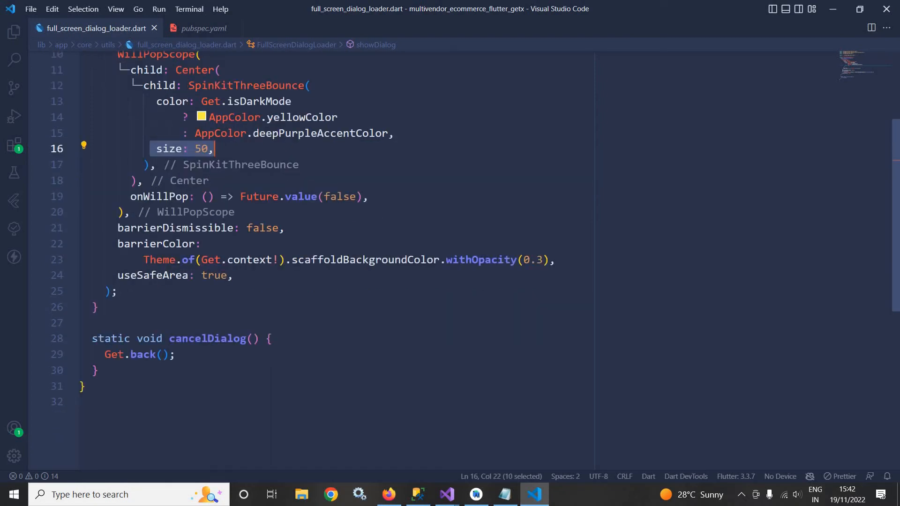
pyautogui.scroll(3)
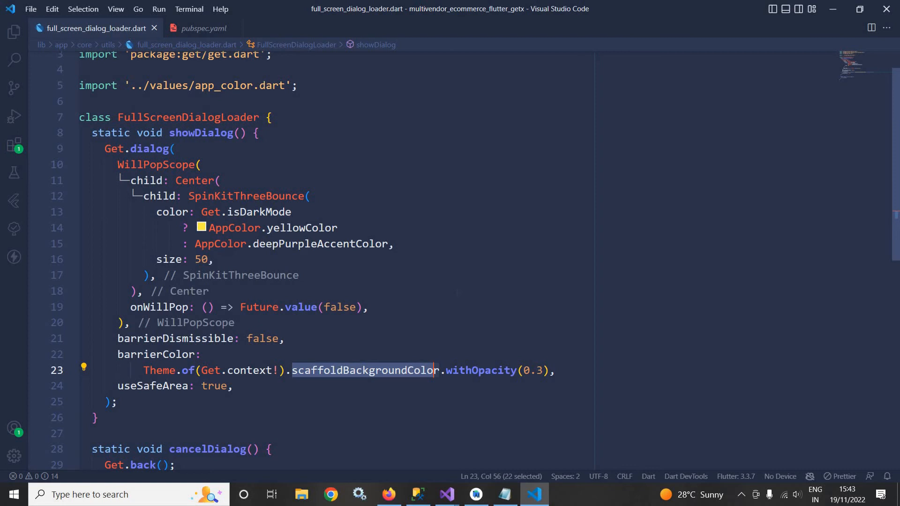
pyautogui.scroll(-3)
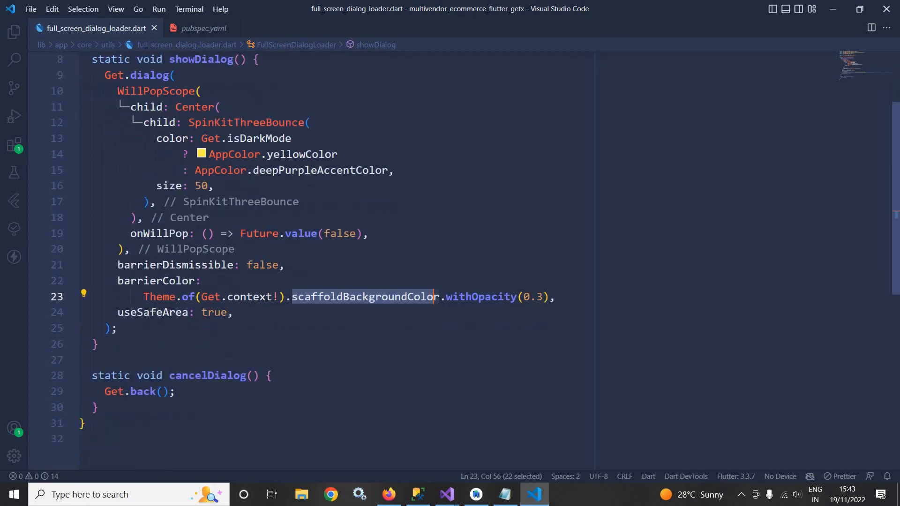